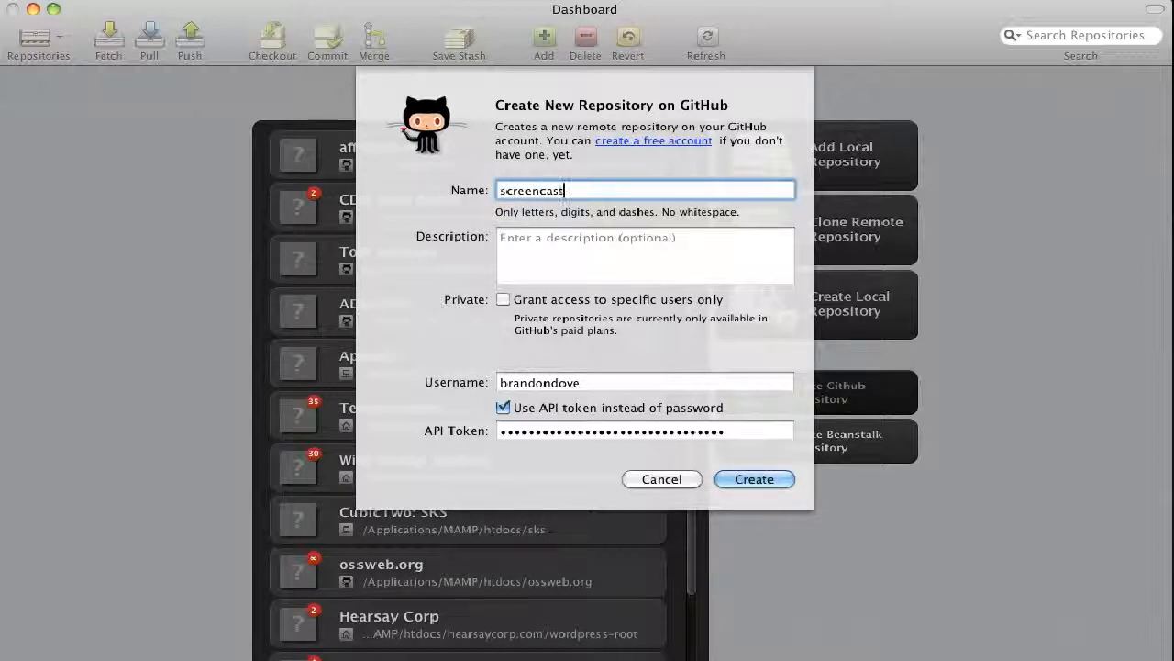
# Step: Enter the repository description 'A quick tutorial on using GitTower with GitHub'
pyautogui.write('A quick tutorial on using GitTower with GitHub')
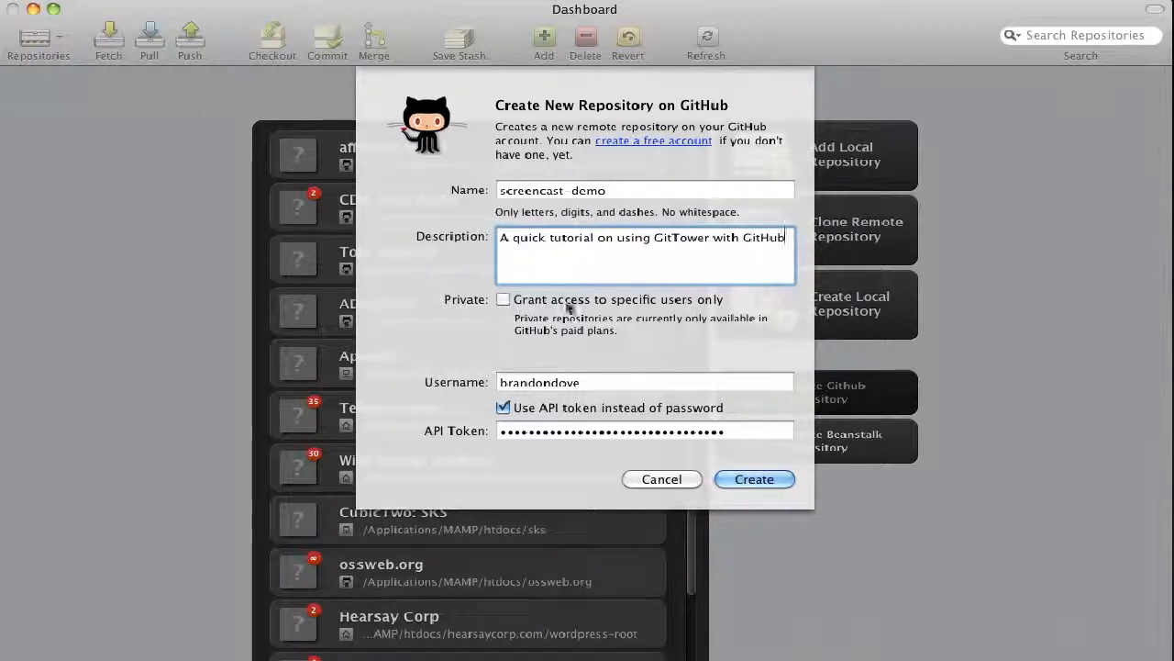
pyautogui.click(642, 430)
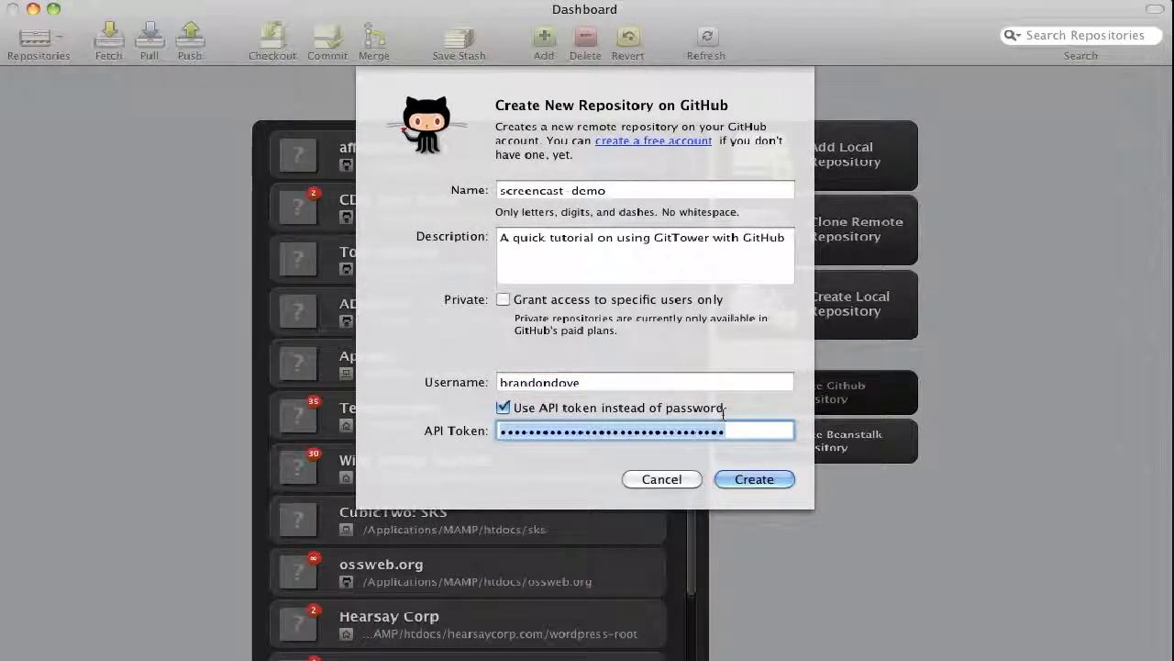
pyautogui.click(753, 478)
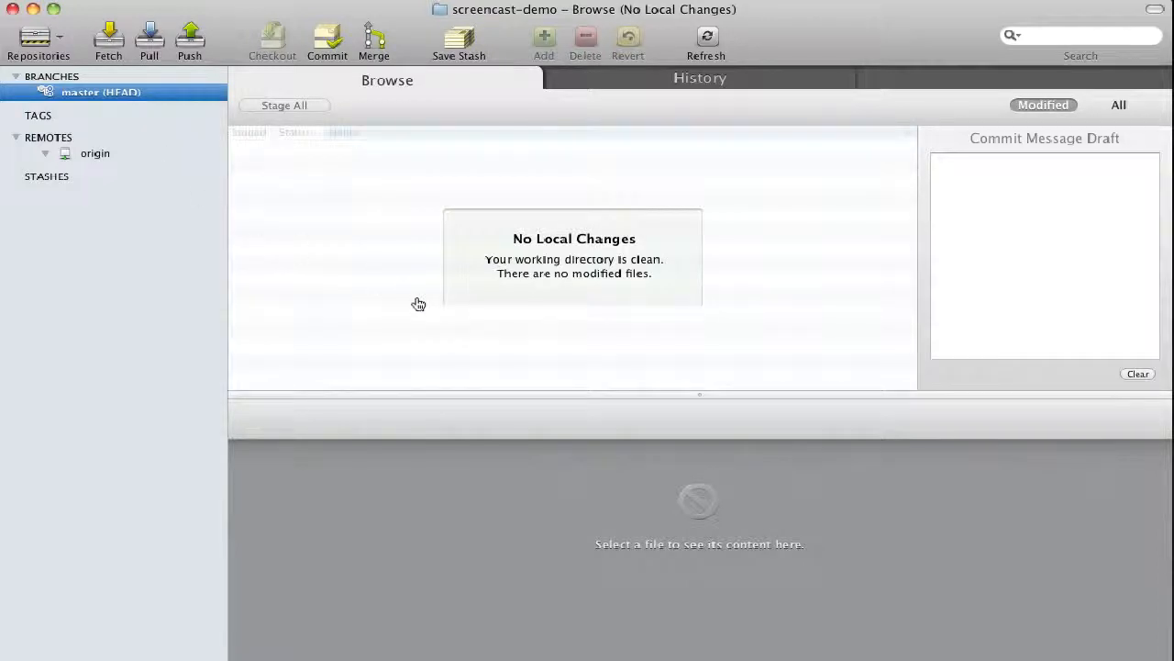
pyautogui.moveTo(633, 360)
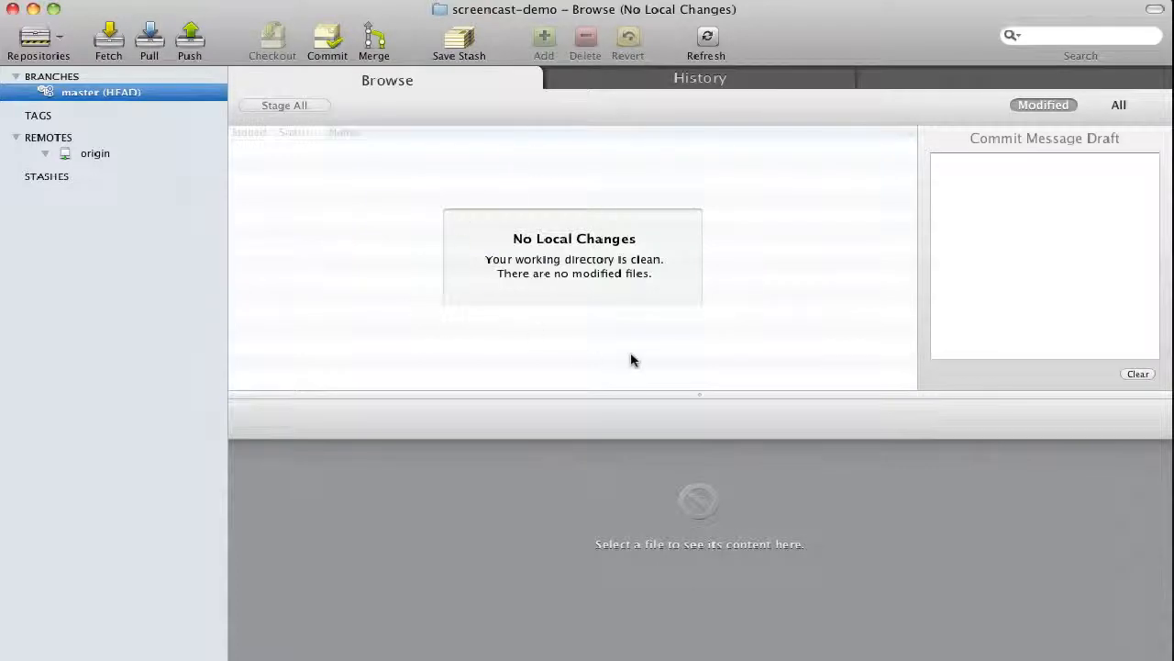